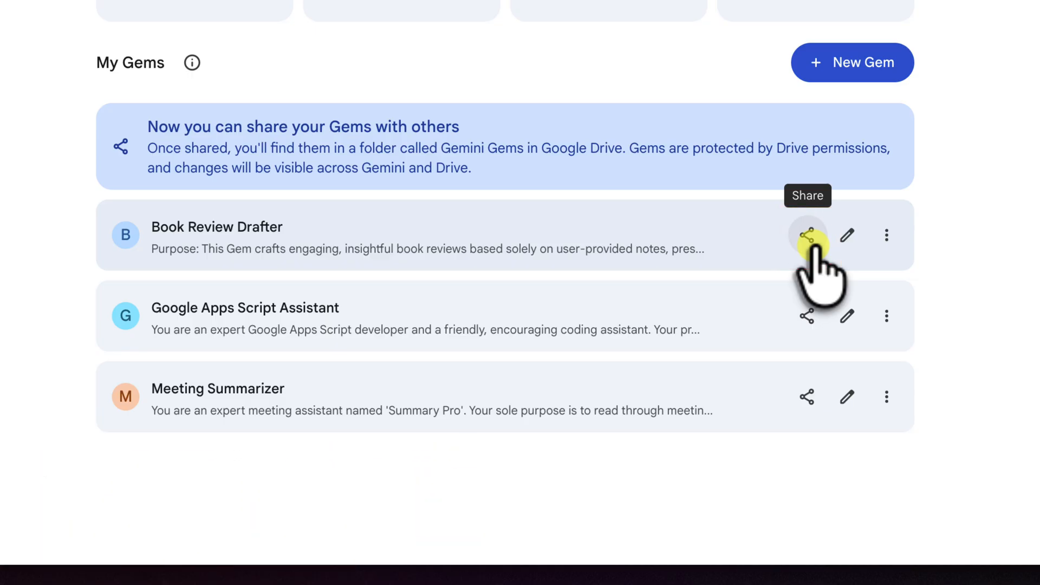
Open sharing for the Book Review Drafter Gem and show contact suggestions.
click(808, 236)
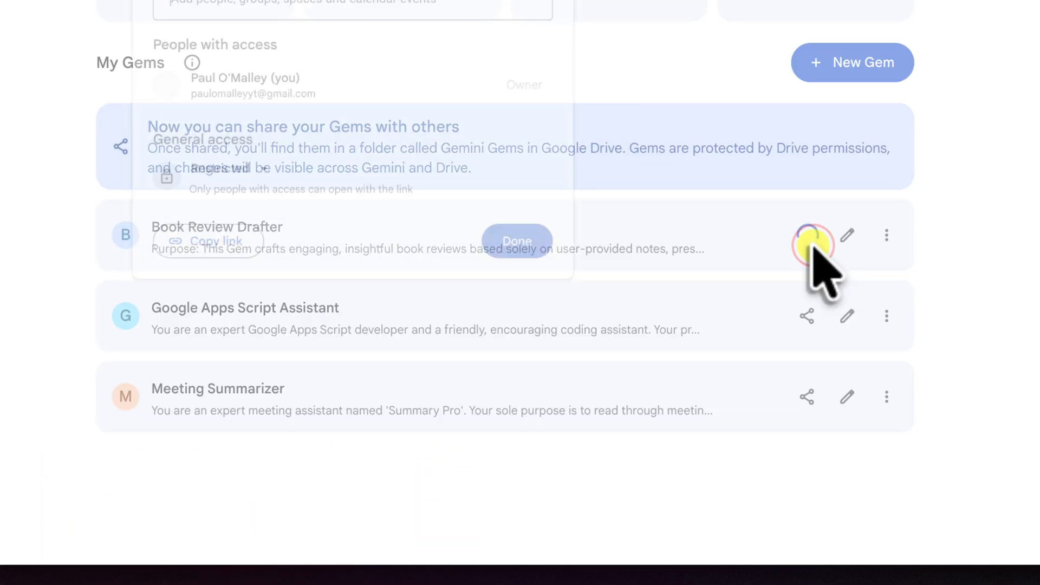
click(808, 234)
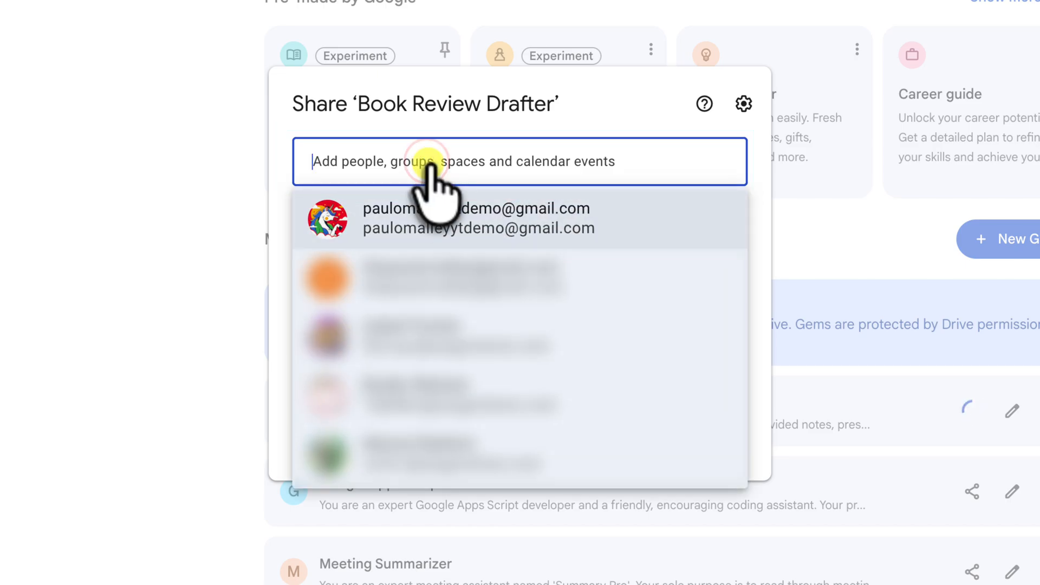
click(477, 218)
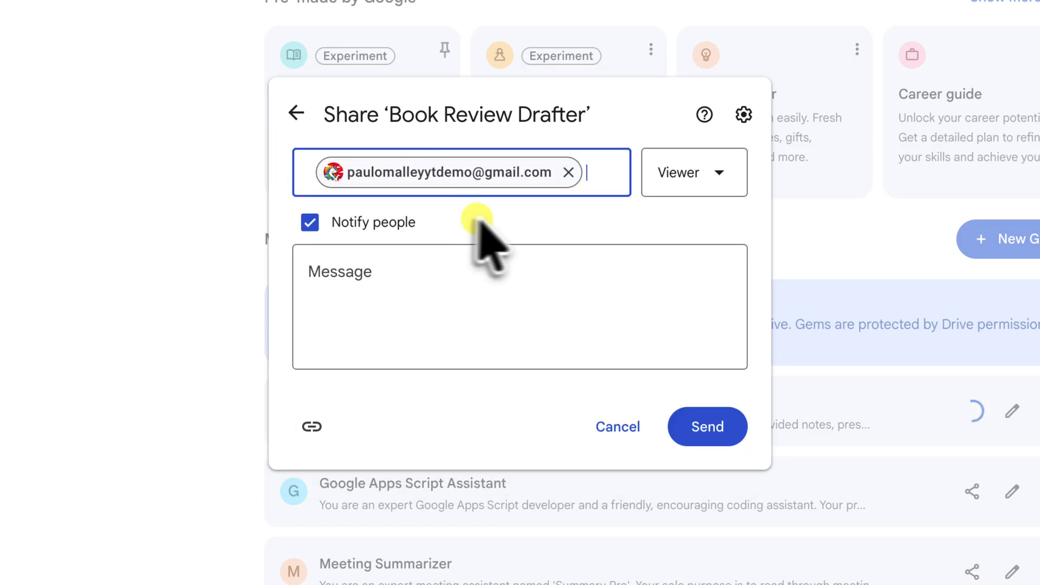
mouse_move(577, 239)
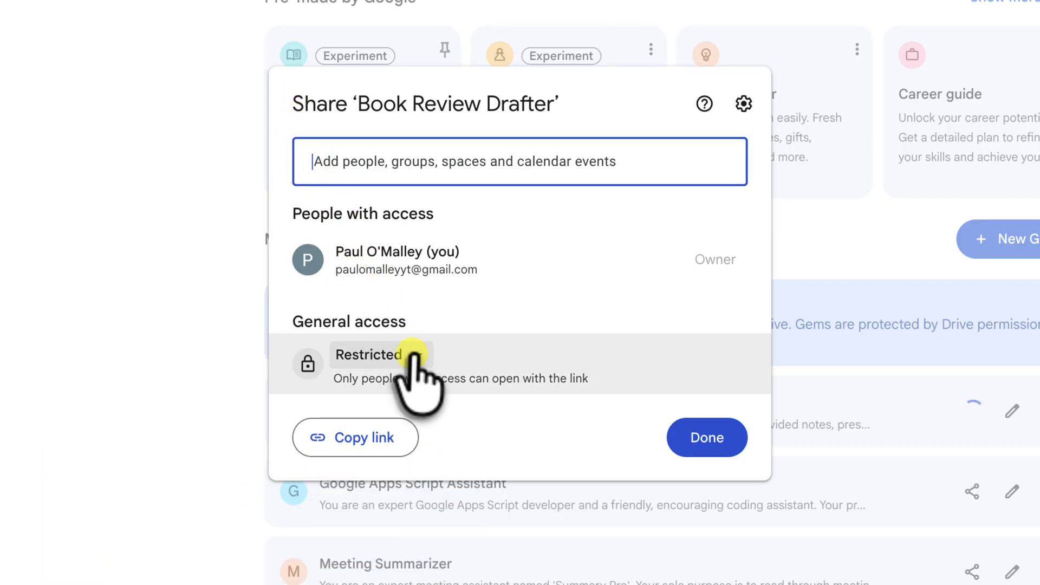
Add the suggested contact to the Book Review Drafter share with Viewer access.
click(369, 354)
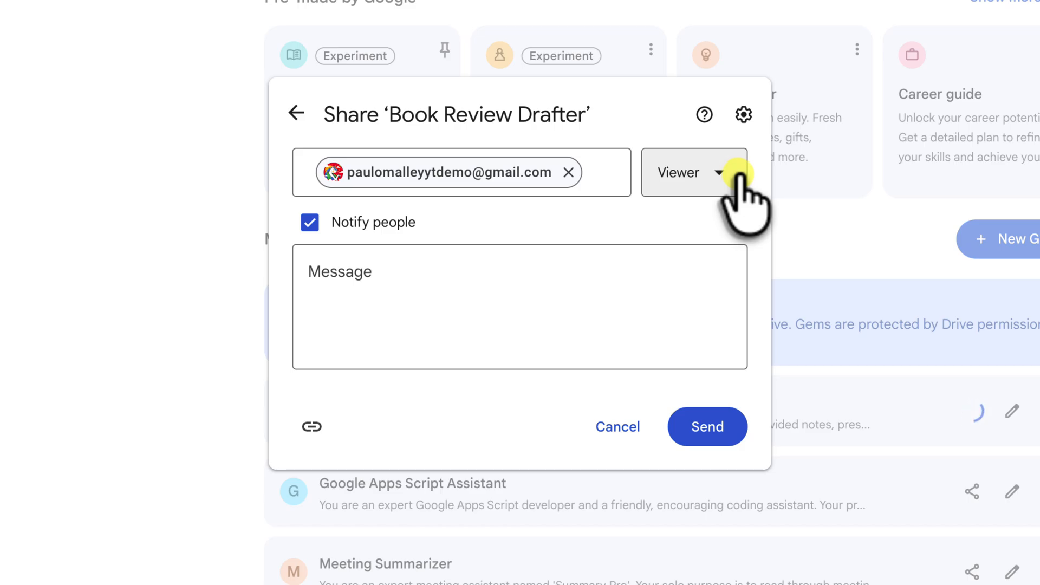
Switch the recipient's role to Editor and return to the main Share dialog.
click(693, 173)
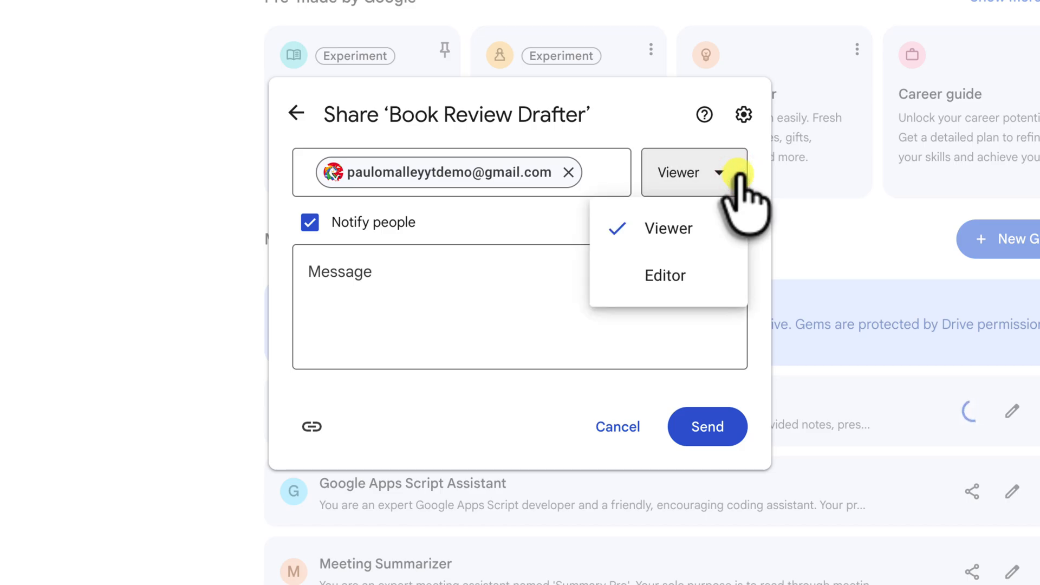
click(665, 275)
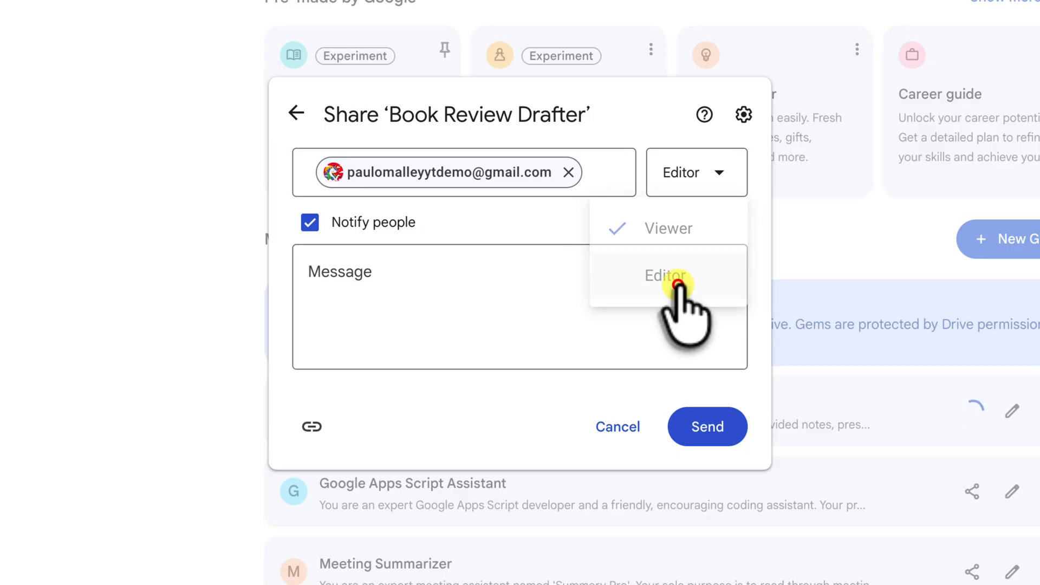
click(666, 275)
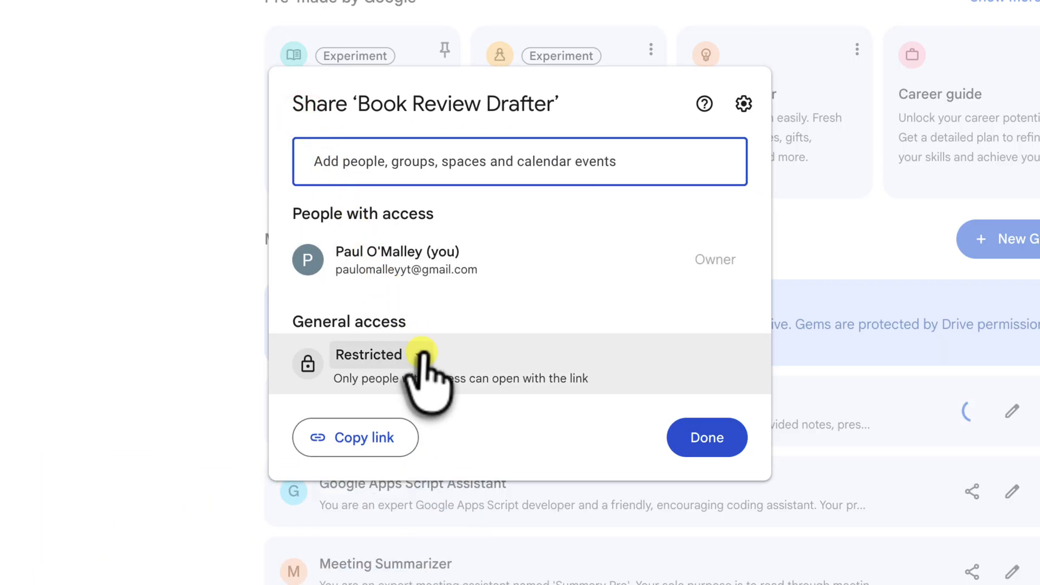
Show the Restricted general-access options for Book Review Drafter.
click(370, 354)
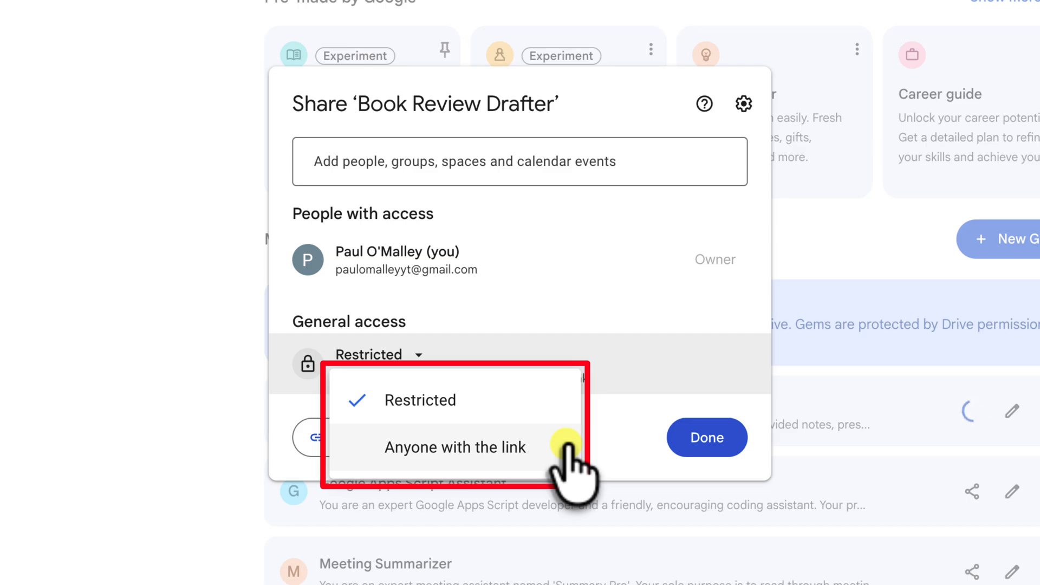
mouse_move(405, 358)
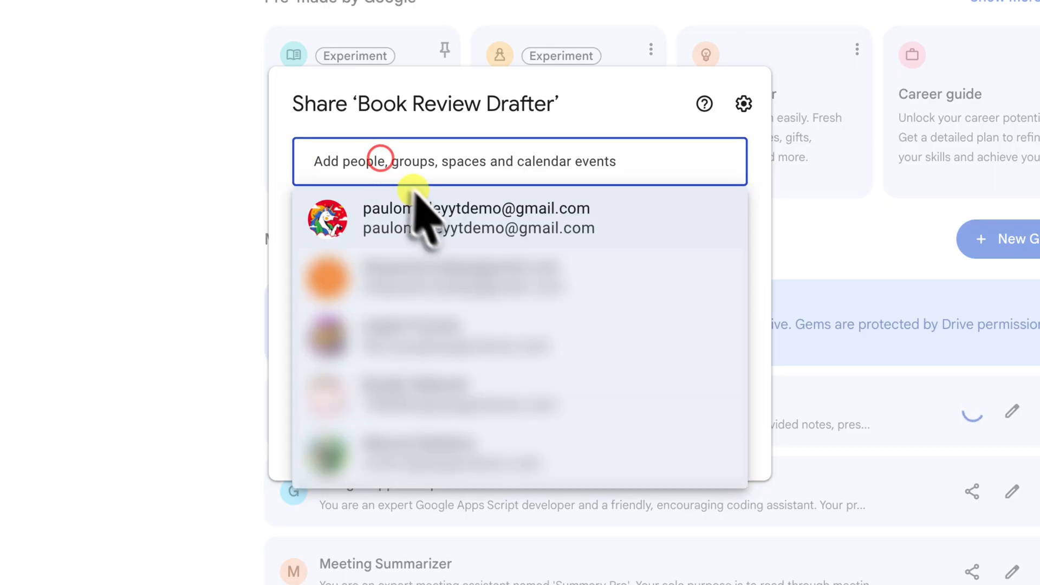
Add the suggested demo contact as a Viewer of Book Review Drafter.
click(475, 218)
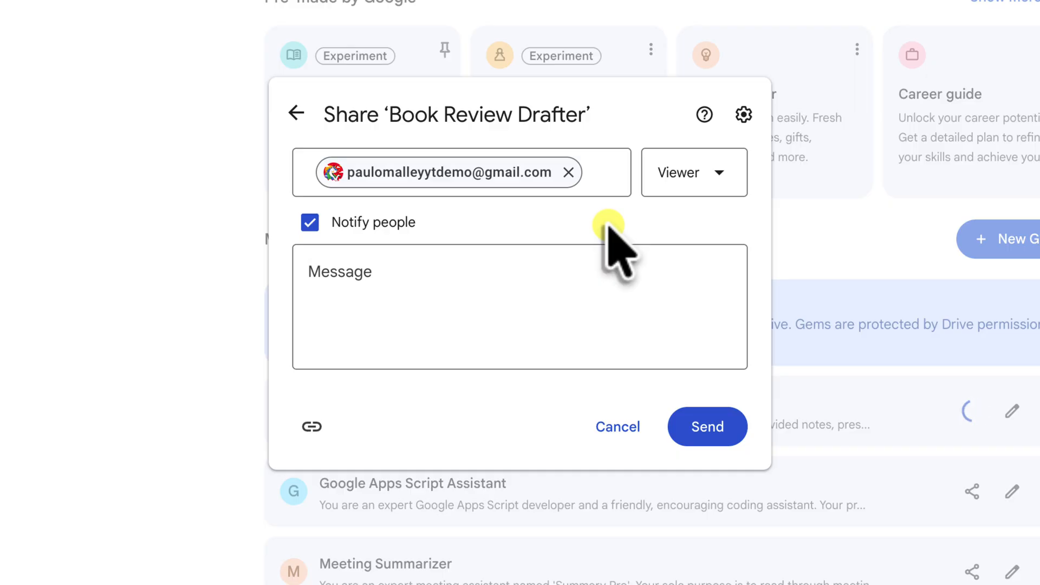
mouse_move(584, 259)
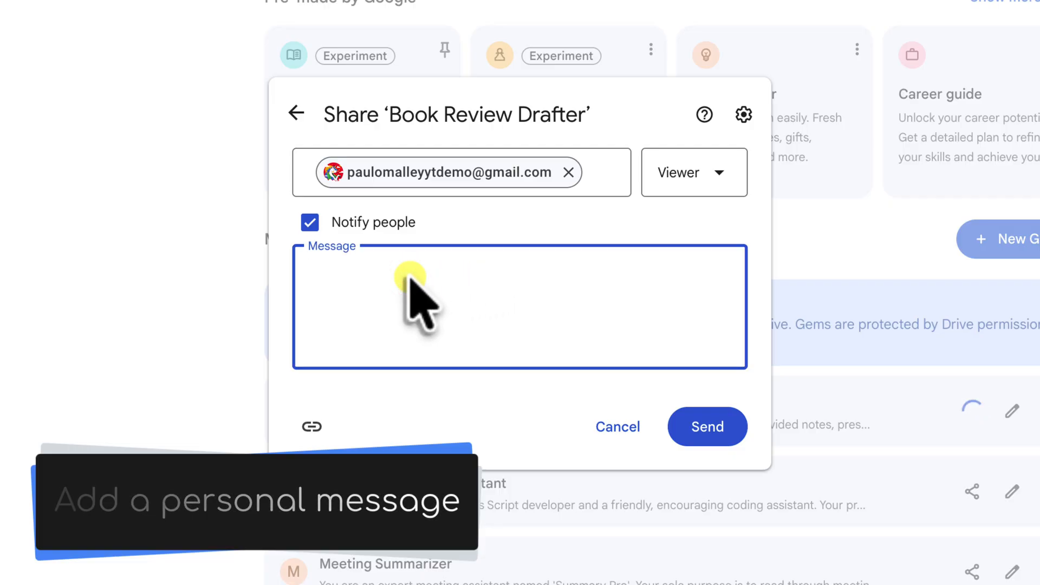
Send the Gem with the note 'Hey, give this a try for your next book review!'.
text(d0)
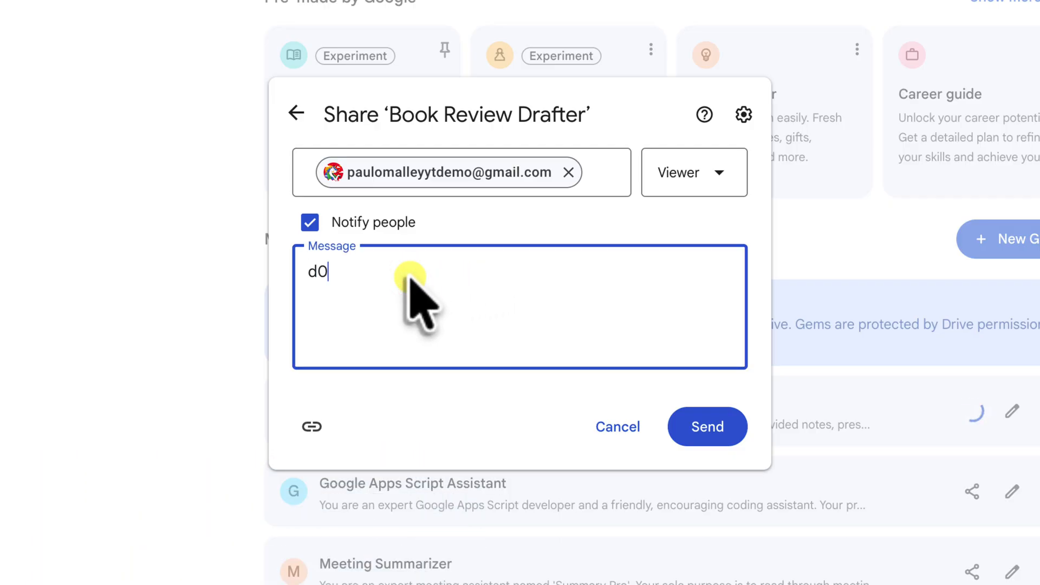
text(Hey, give this a try for your next book review!)
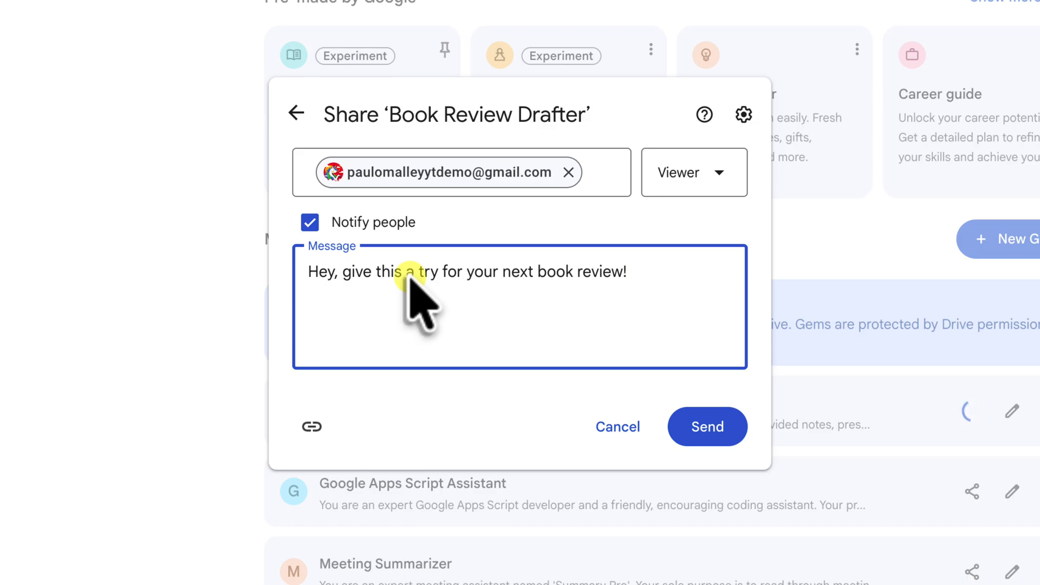
mouse_move(694, 362)
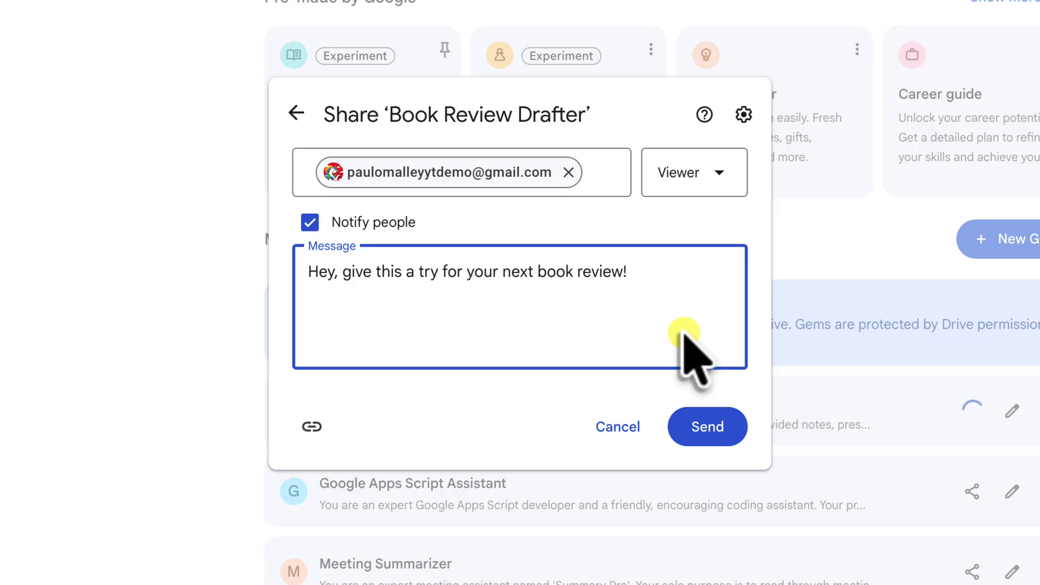
click(707, 427)
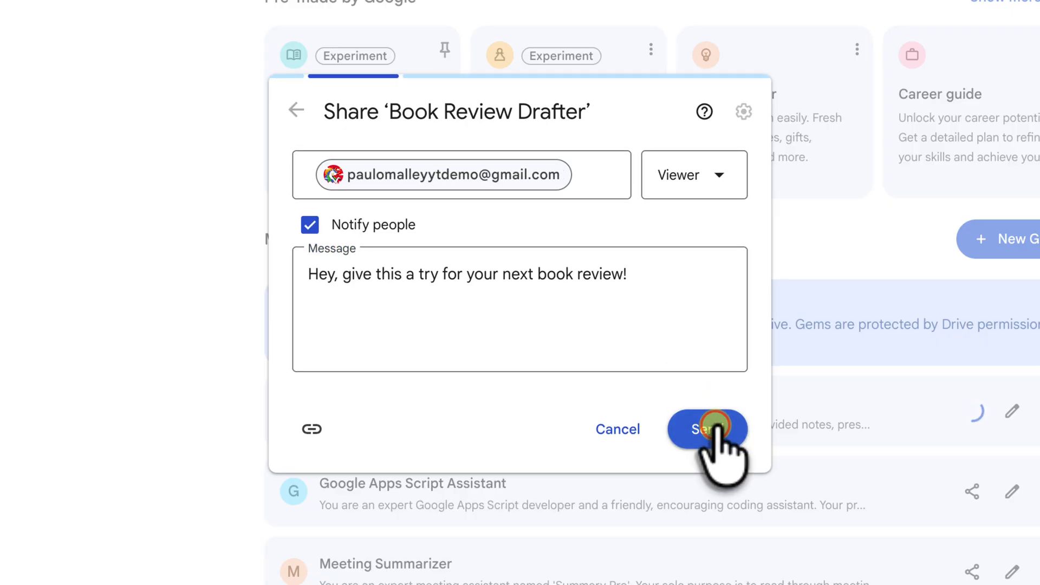
click(706, 429)
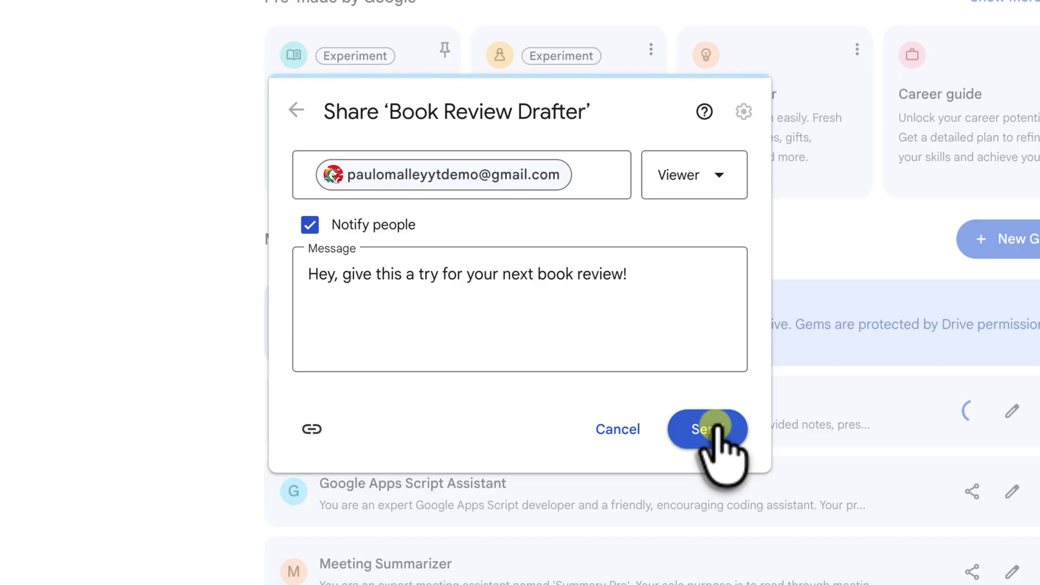
click(707, 429)
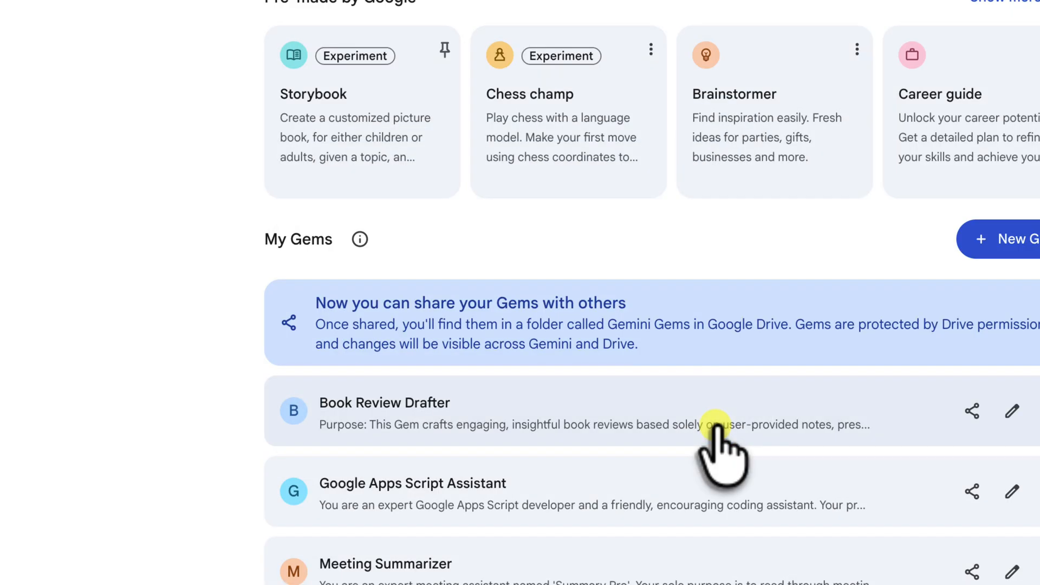
scroll(down, 3)
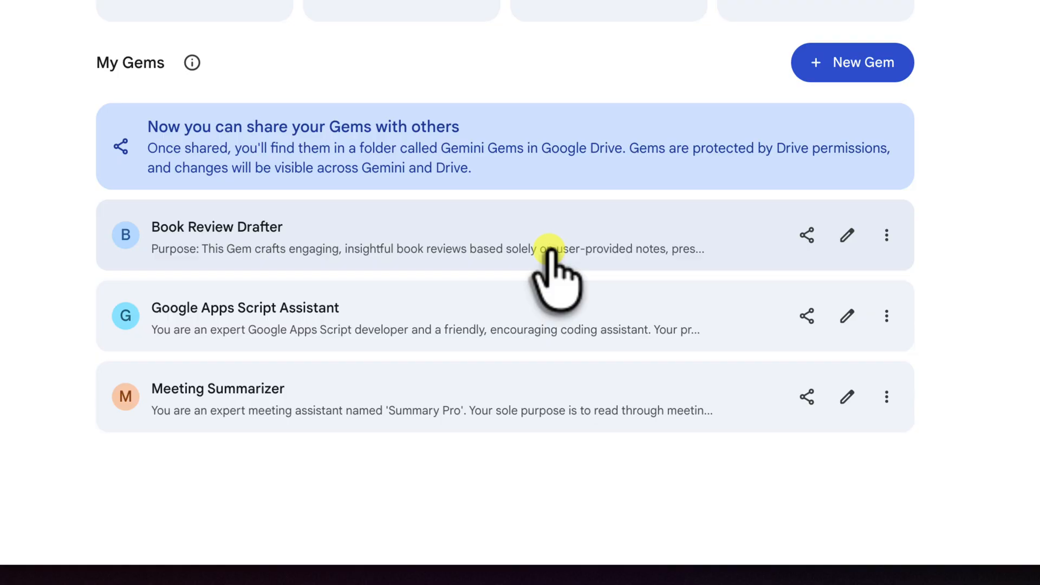
Confirm the second account keeps Viewer access to Book Review Drafter and close sharing.
click(807, 234)
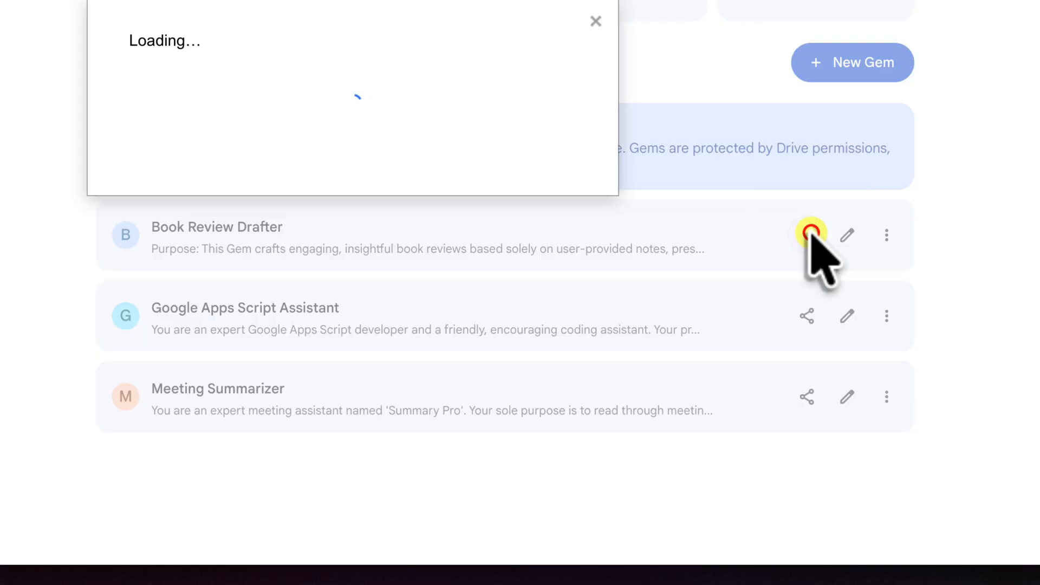
click(808, 235)
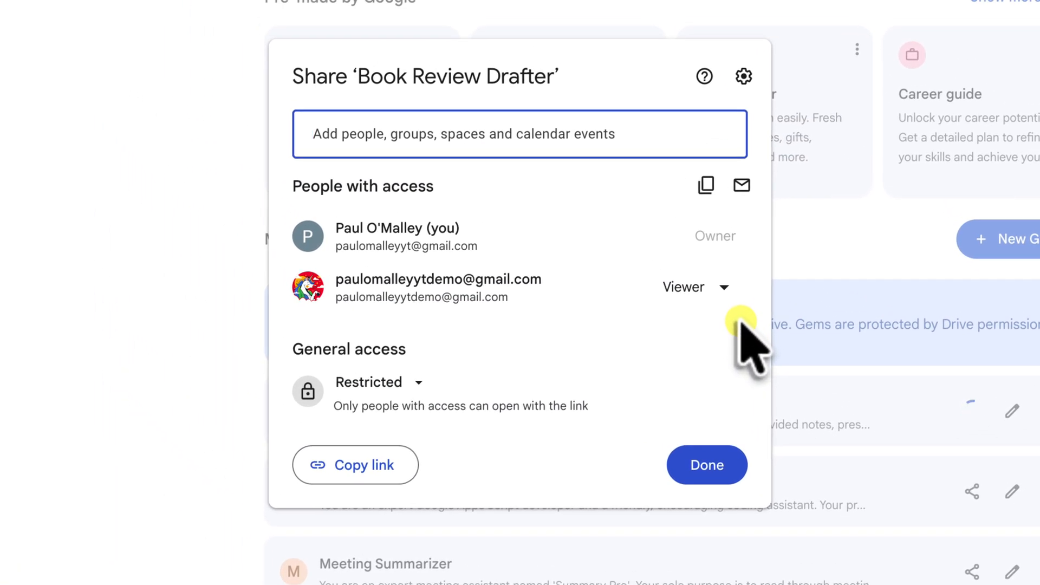
click(695, 287)
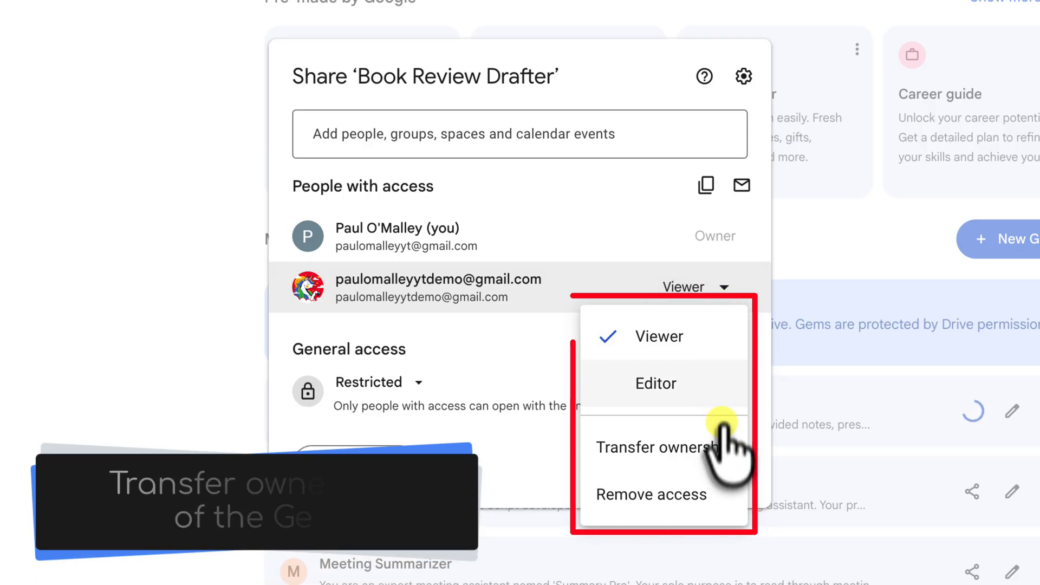
mouse_move(717, 458)
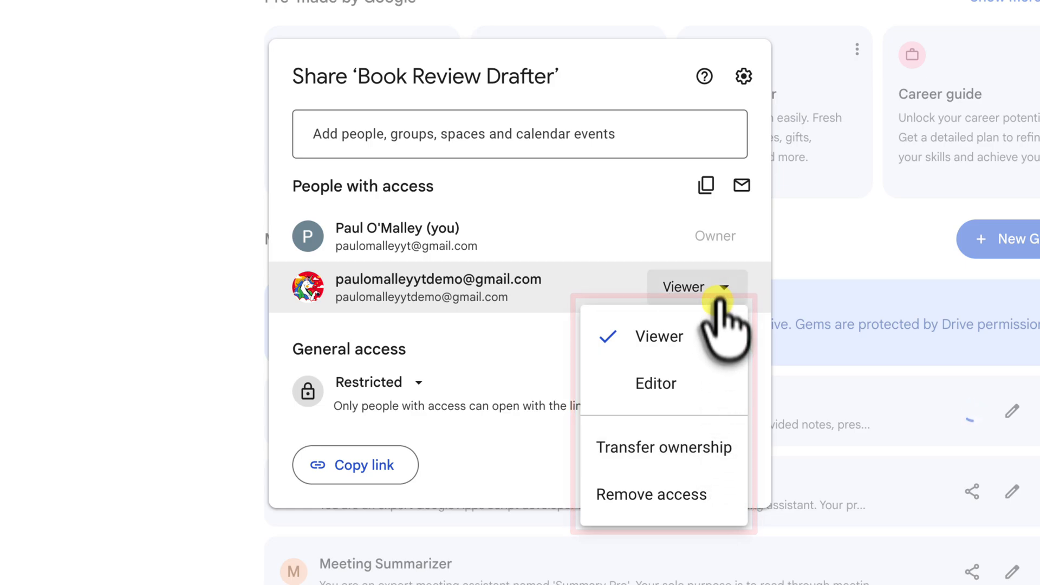
click(659, 337)
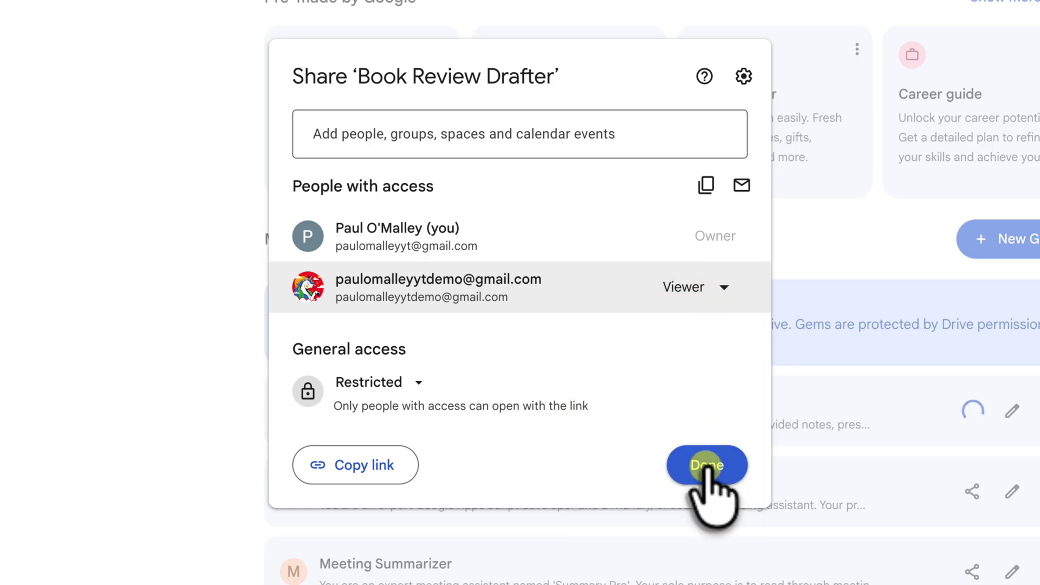
click(706, 465)
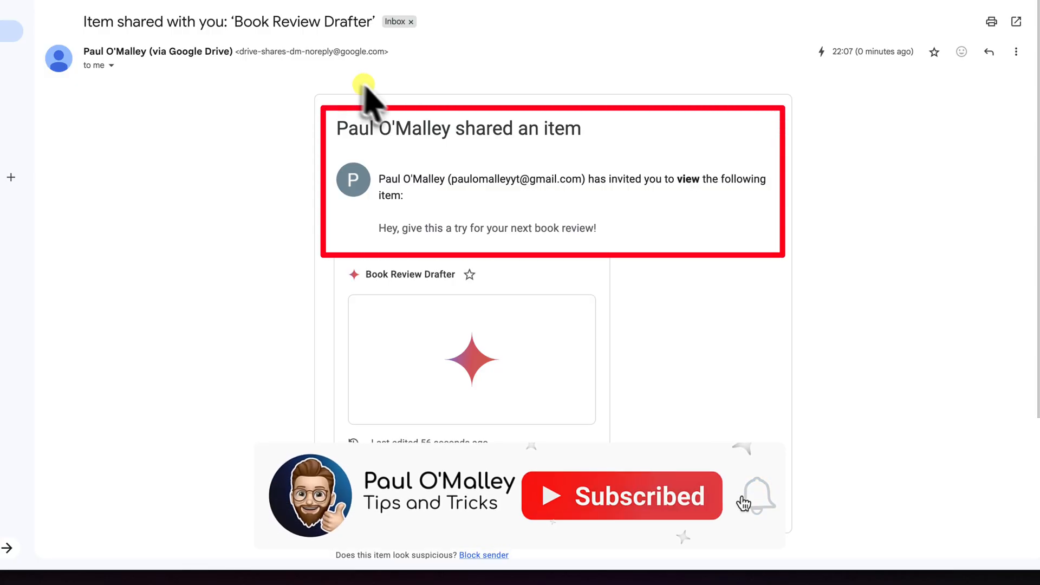
mouse_move(624, 239)
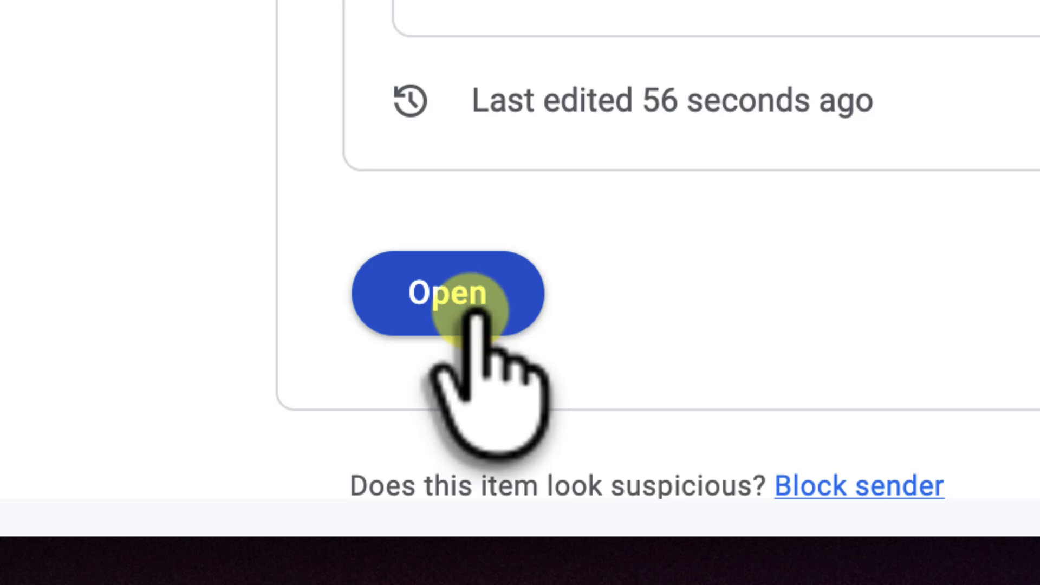
Open the shared Book Review Drafter Gem from the email and expand Gemini's sidebar.
click(447, 293)
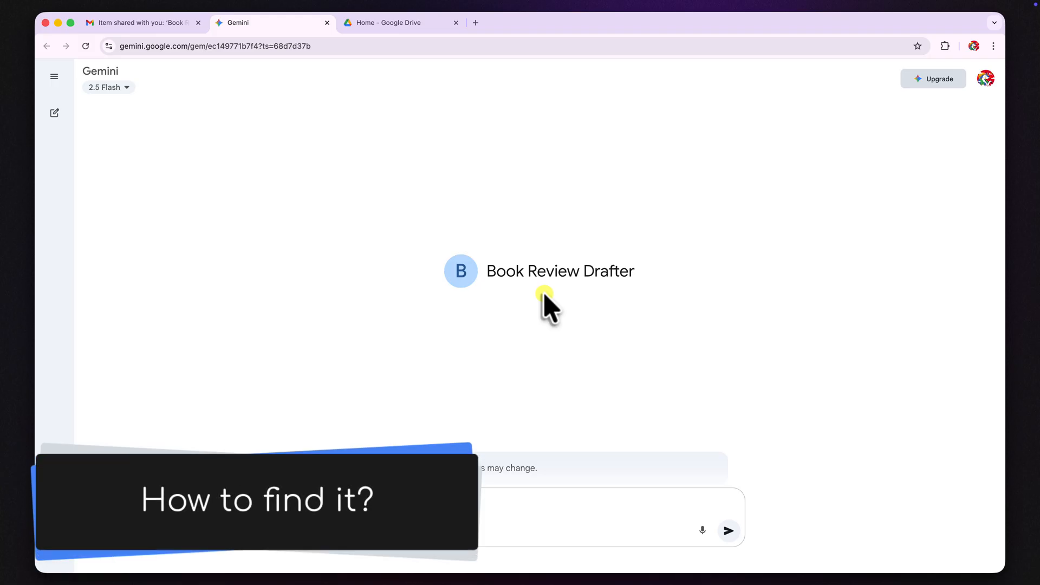
click(54, 77)
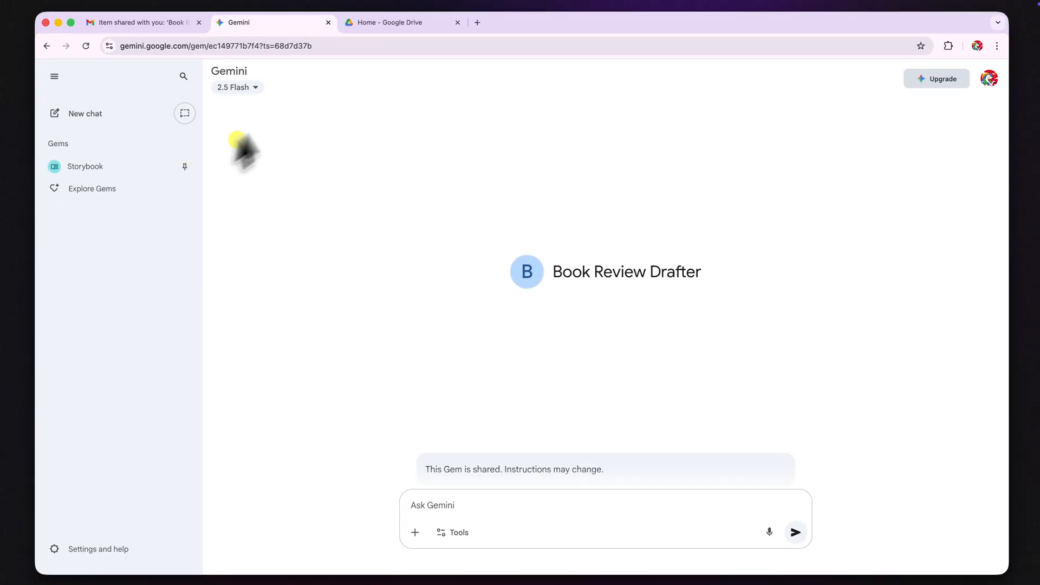
Show the Shared with me list in Google Drive.
click(398, 22)
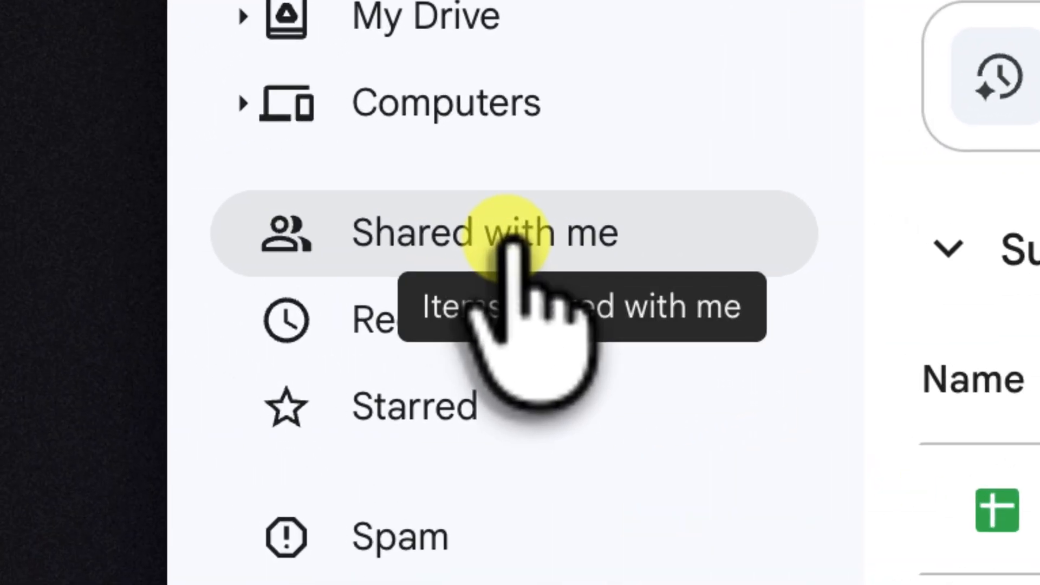
click(484, 232)
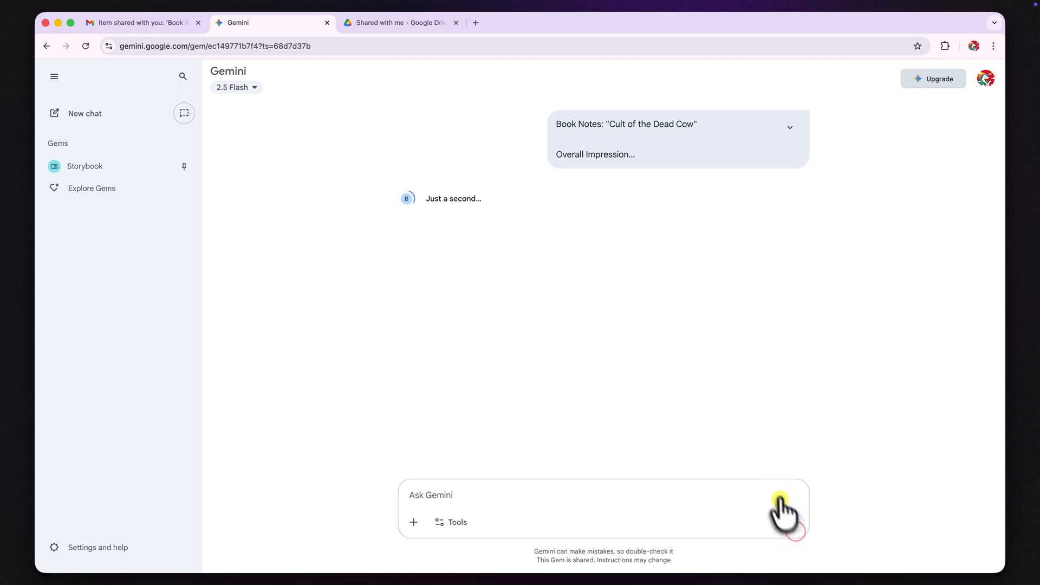
Send the Cult of the Dead Cow notes and scroll through the generated review.
click(782, 511)
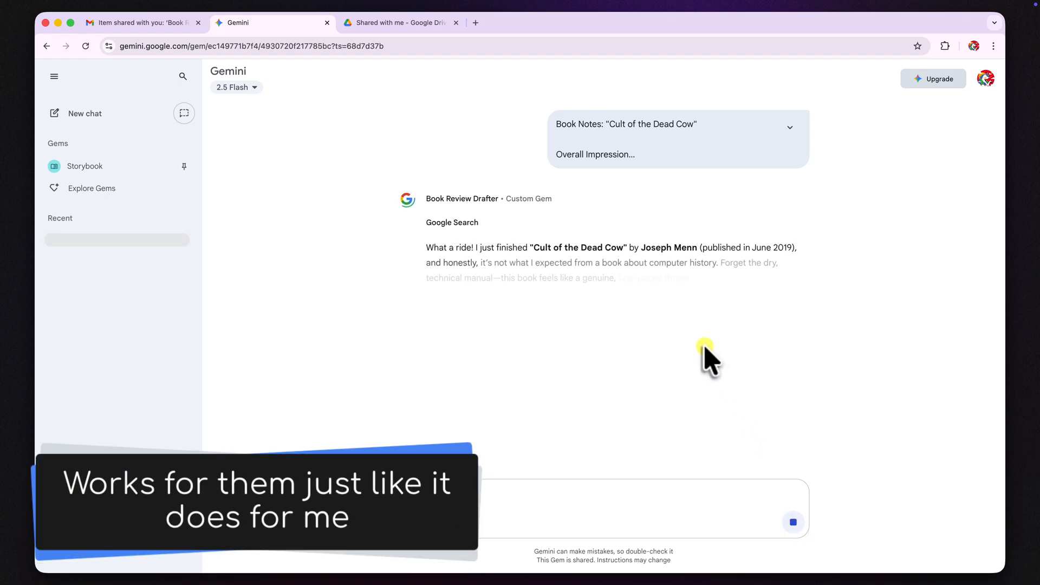
scroll(down, 3)
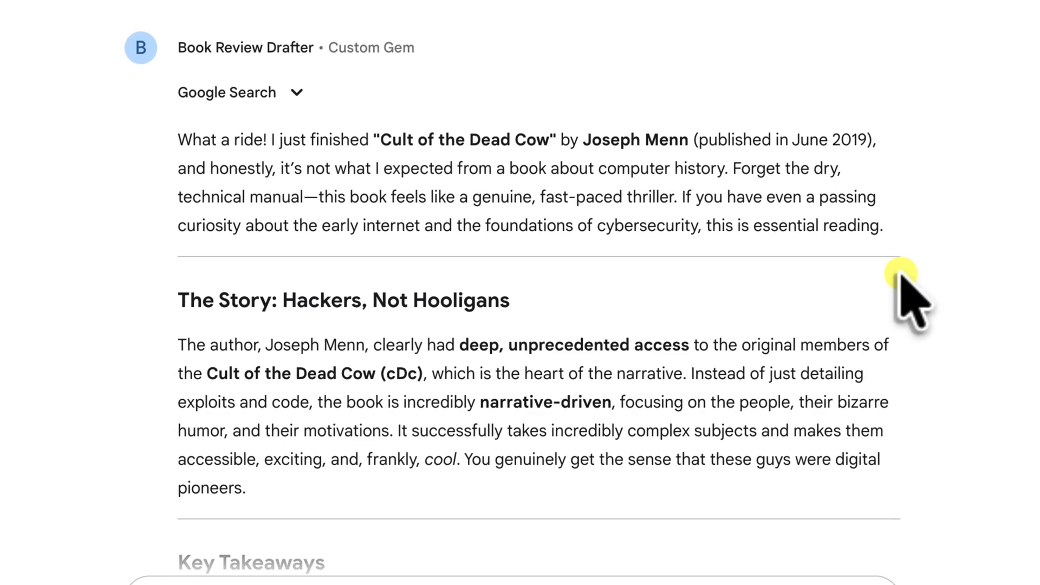
scroll(down, 3)
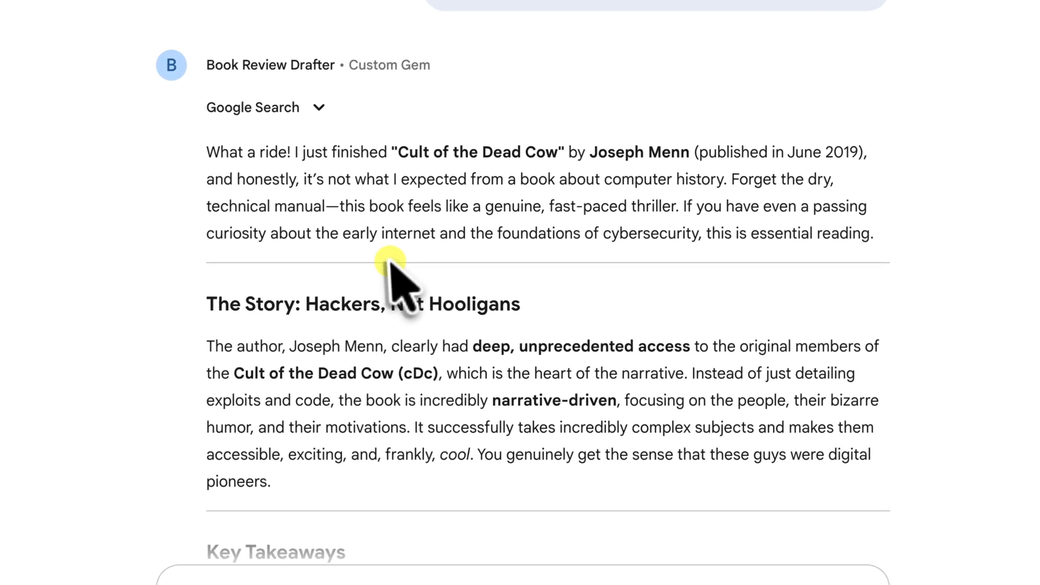
scroll(down, 3)
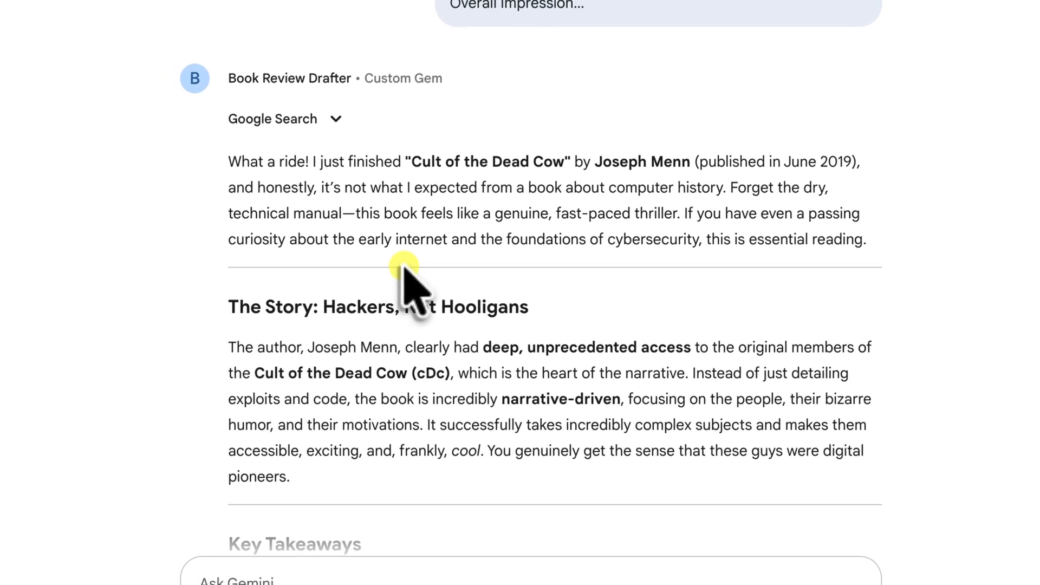
scroll(down, 3)
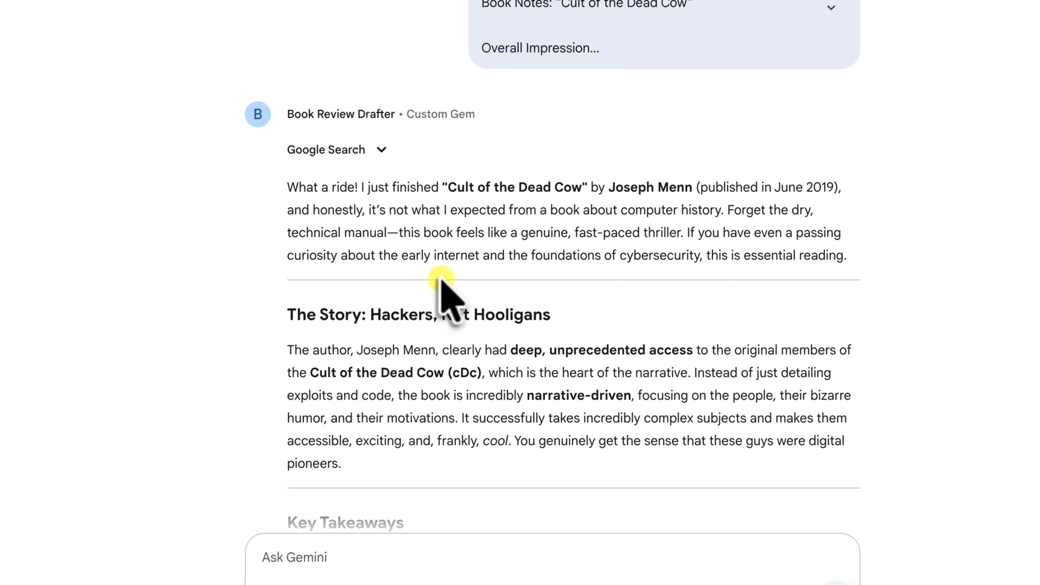
scroll(down, 3)
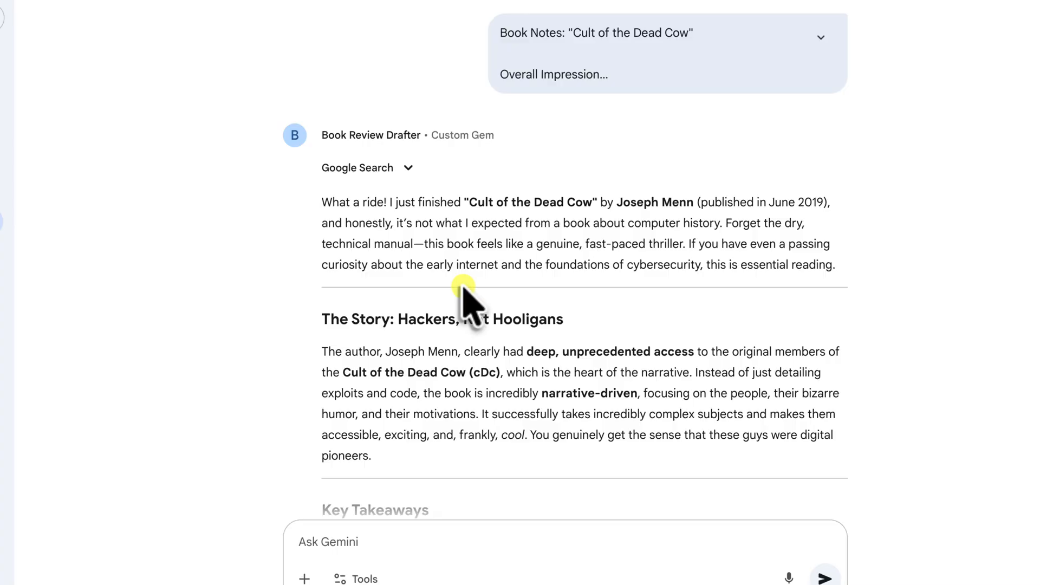